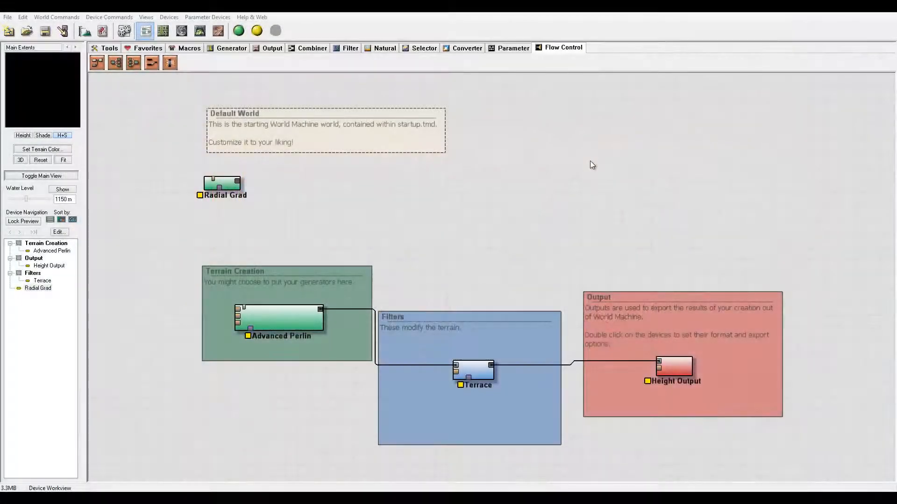
mouse_move(605, 44)
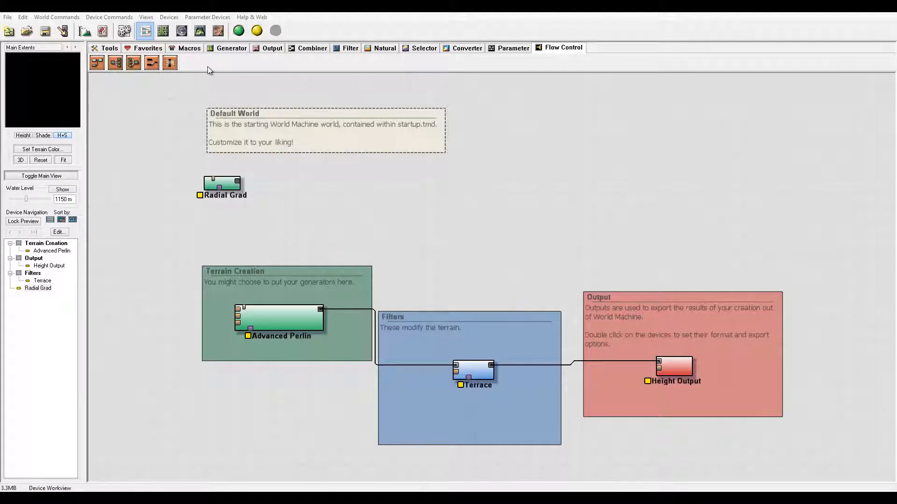
mouse_move(211, 105)
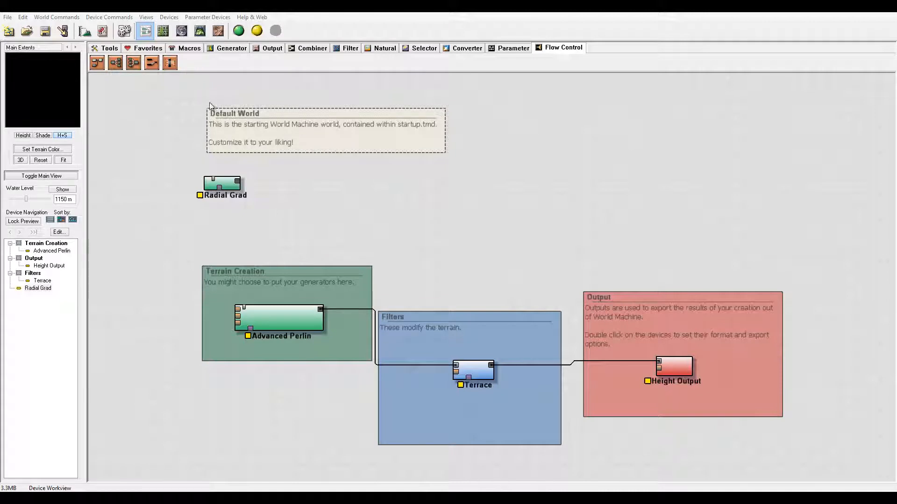
mouse_move(86, 62)
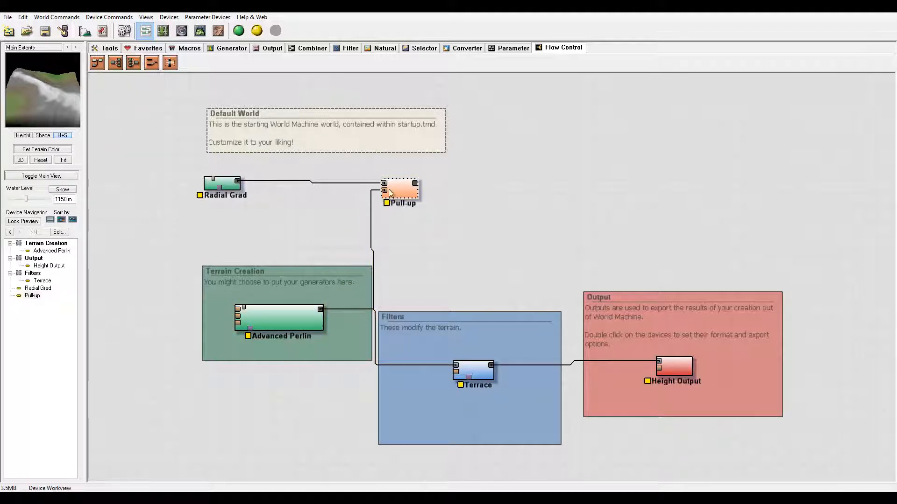
mouse_move(342, 209)
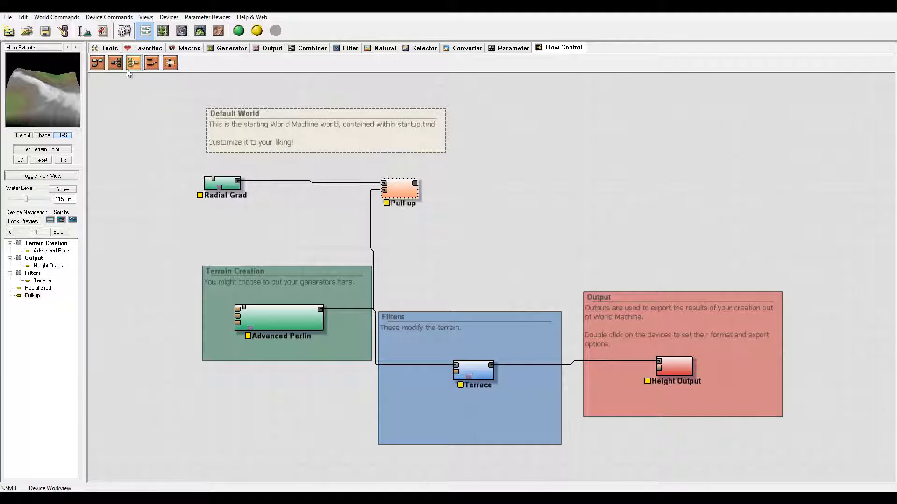
- Choose the Router device from the Flow Control tab to add next
left_click(401, 189)
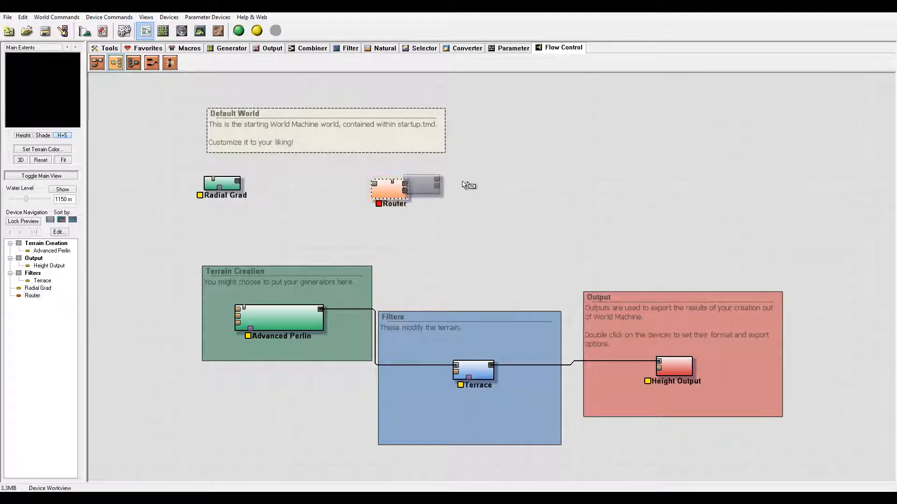
- Place a Router beside Radial Grad and give it 5 outputs
left_click(222, 184)
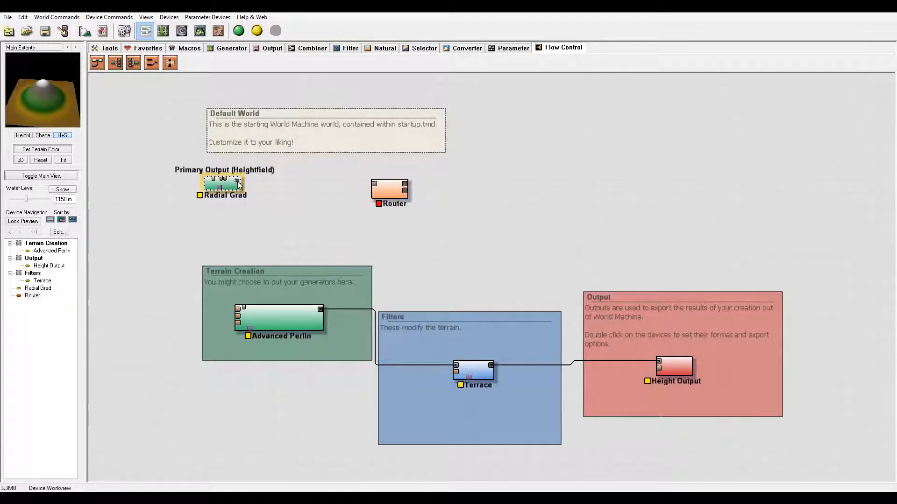
double_click(390, 188)
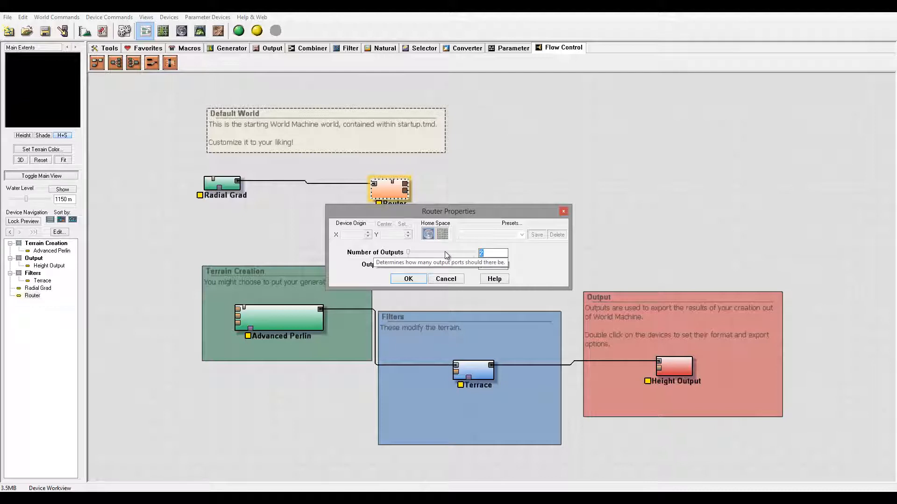
left_click(408, 278)
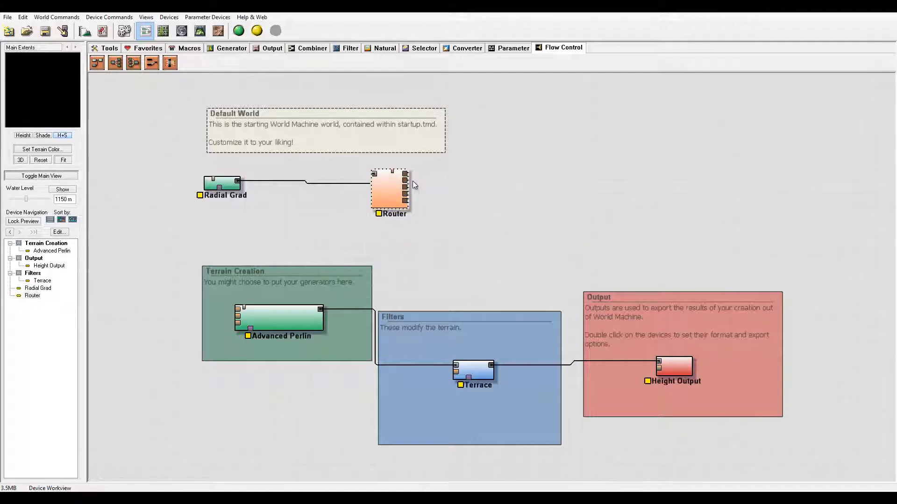
- Review the Router's settings, confirm with OK, then delete the Router
left_click(390, 189)
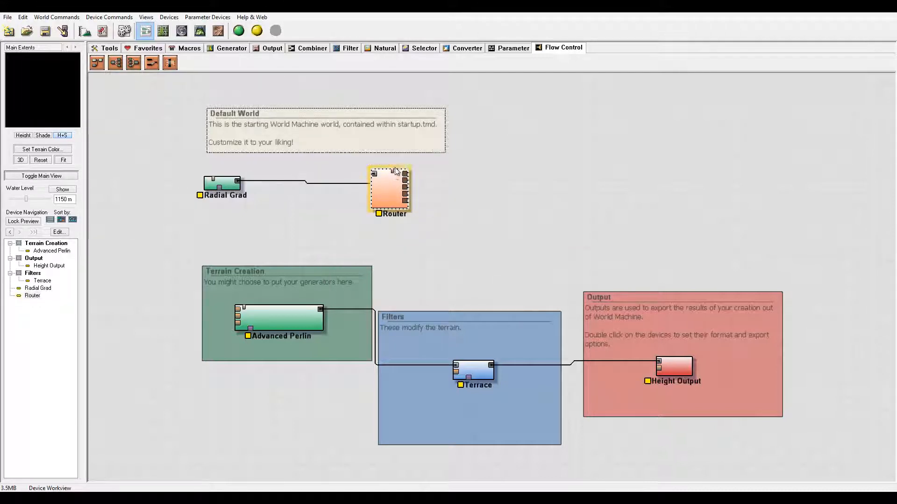
double_click(389, 189)
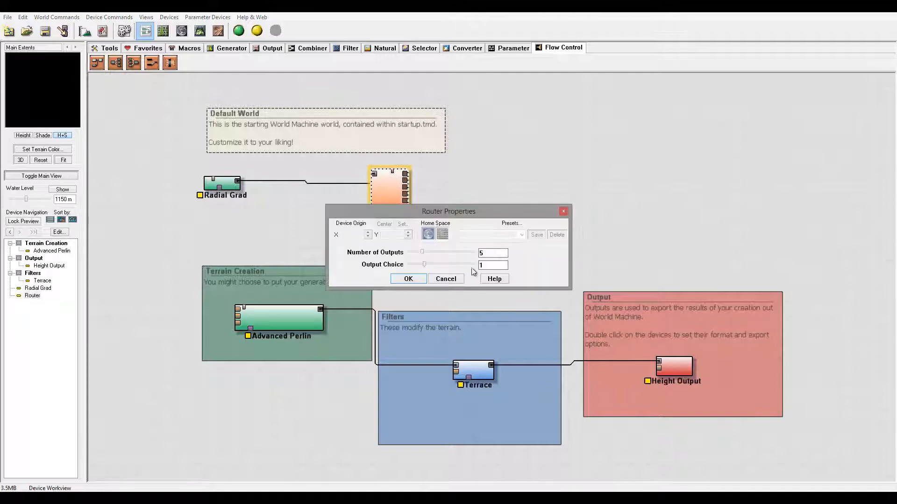
left_click(409, 278)
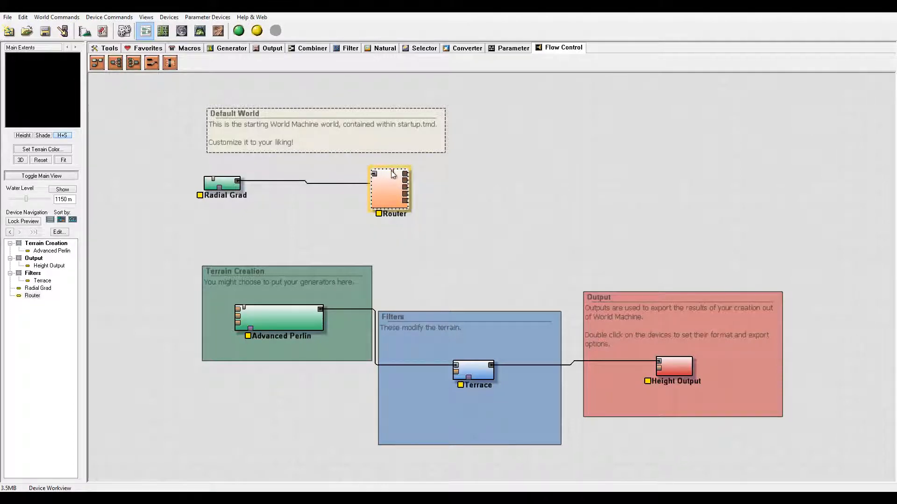
mouse_move(393, 175)
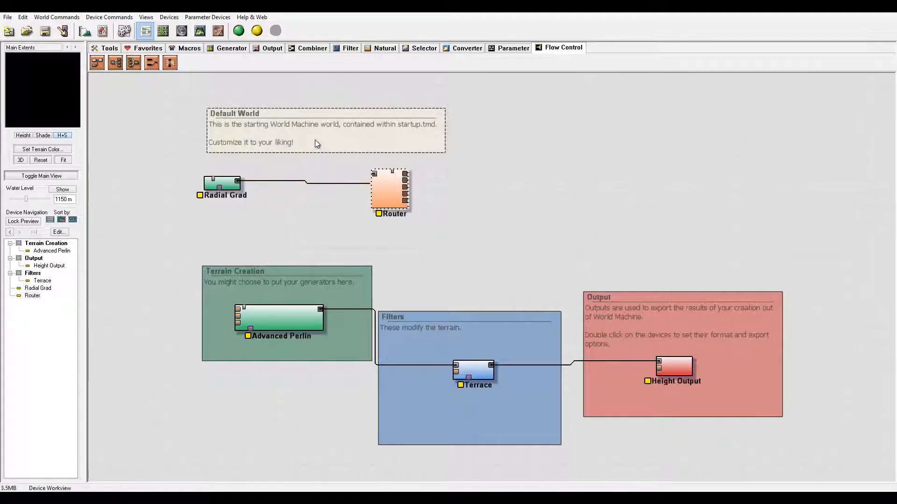
mouse_move(331, 132)
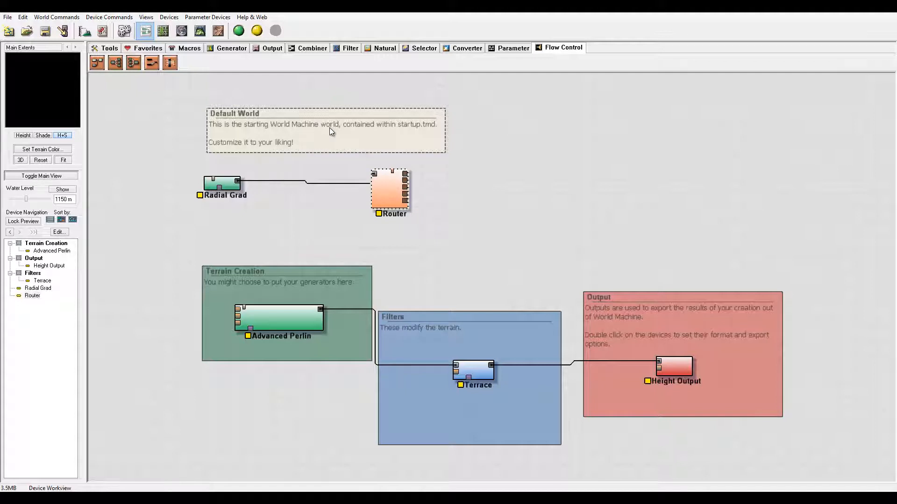
mouse_move(398, 168)
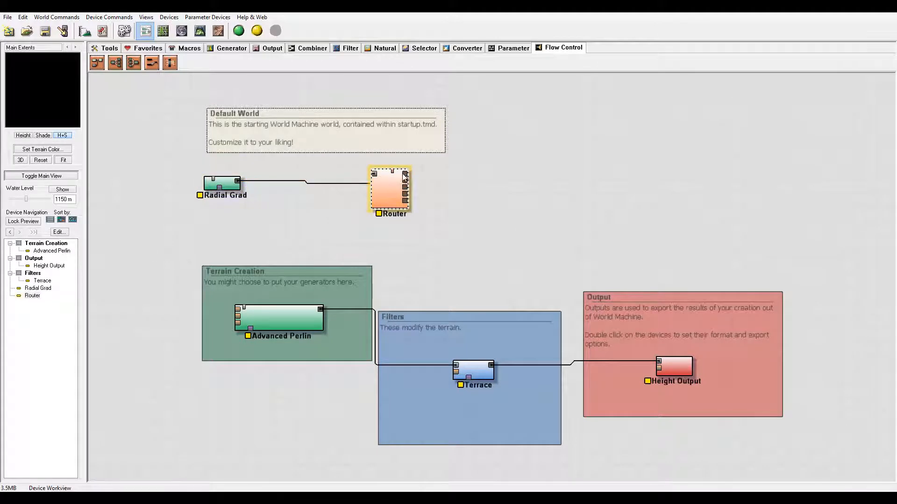
mouse_move(393, 204)
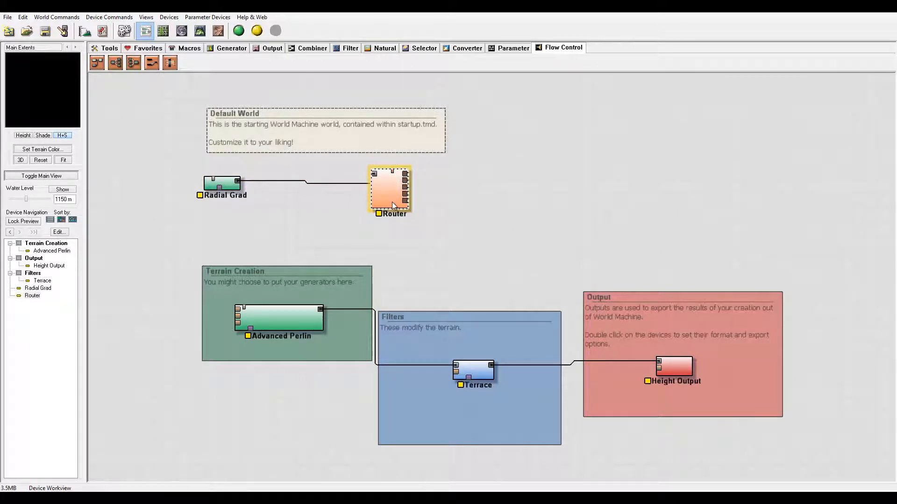
key("Delete")
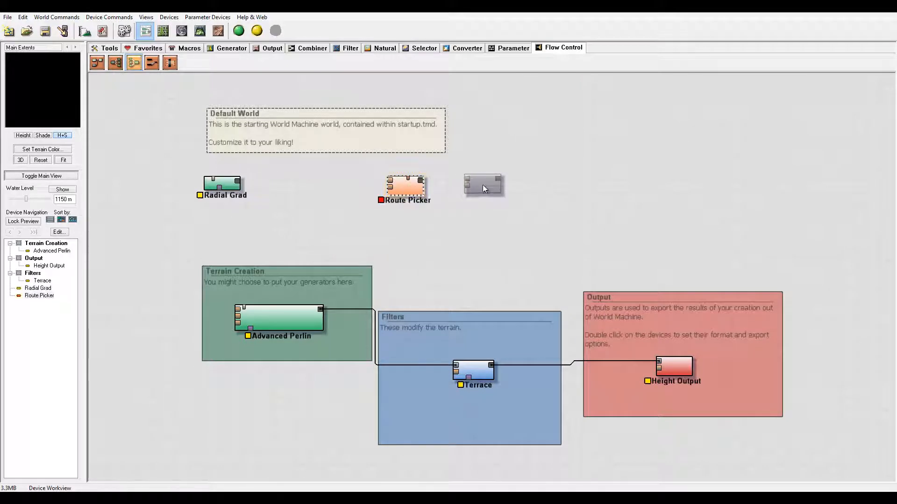
double_click(405, 184)
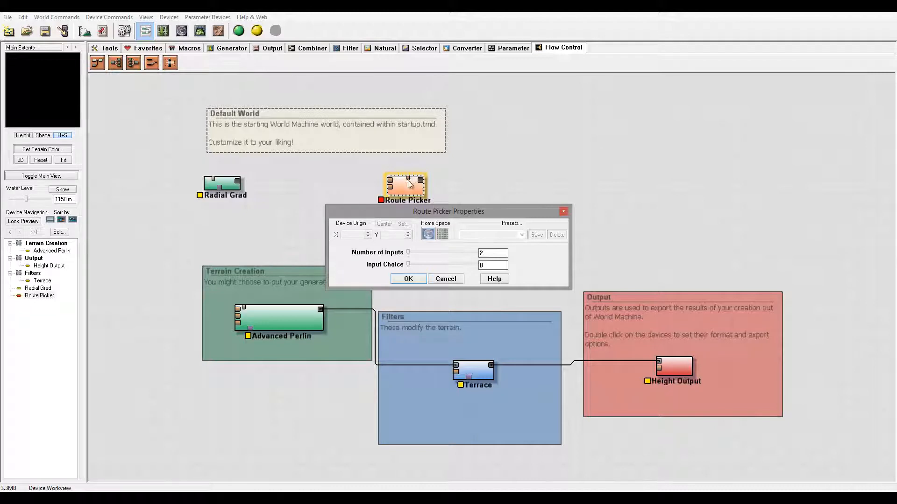
mouse_move(371, 161)
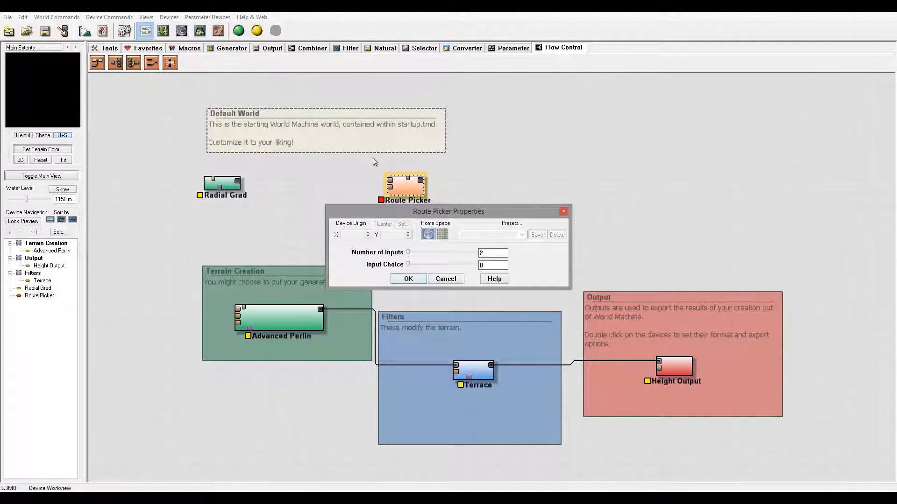
mouse_move(482, 223)
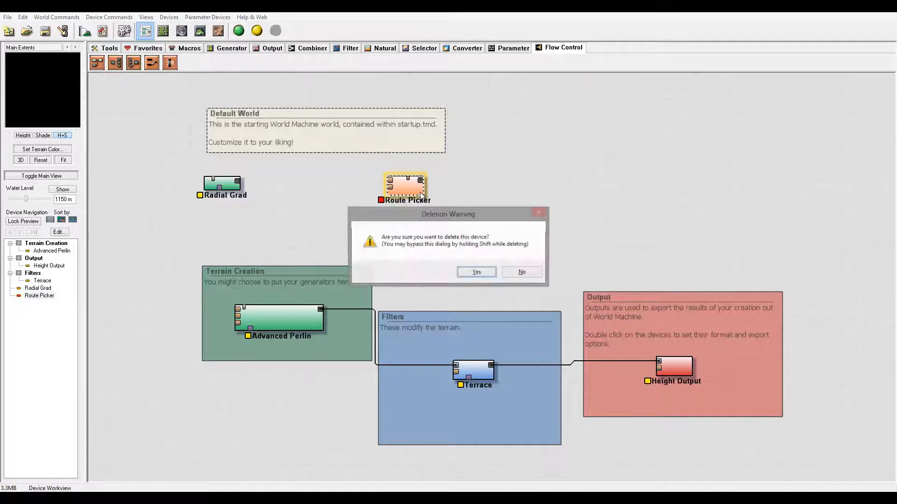
left_click(476, 272)
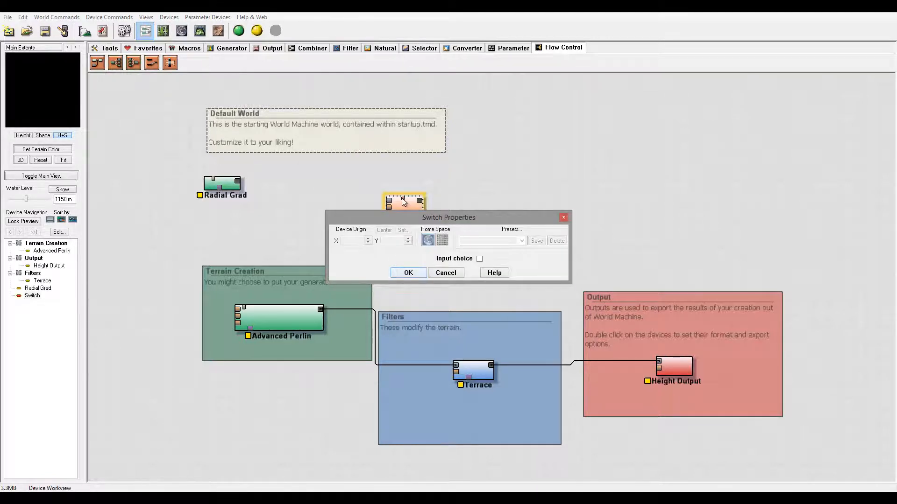
- Confirm the Switch's Input choice settings with OK and select the Switch for removal
left_click(409, 271)
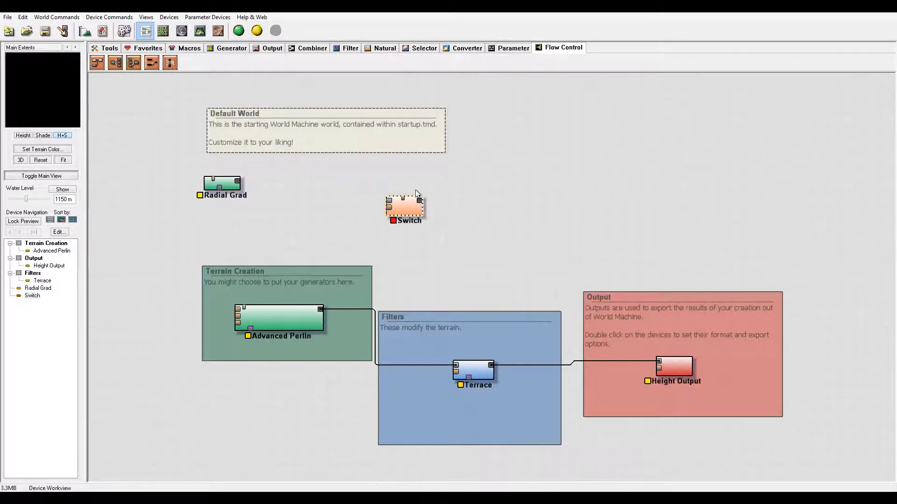
mouse_move(423, 203)
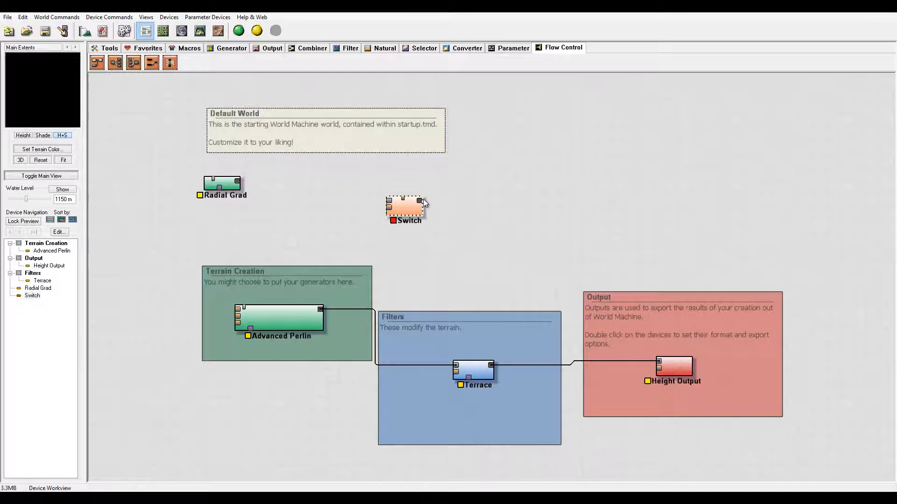
left_click(406, 207)
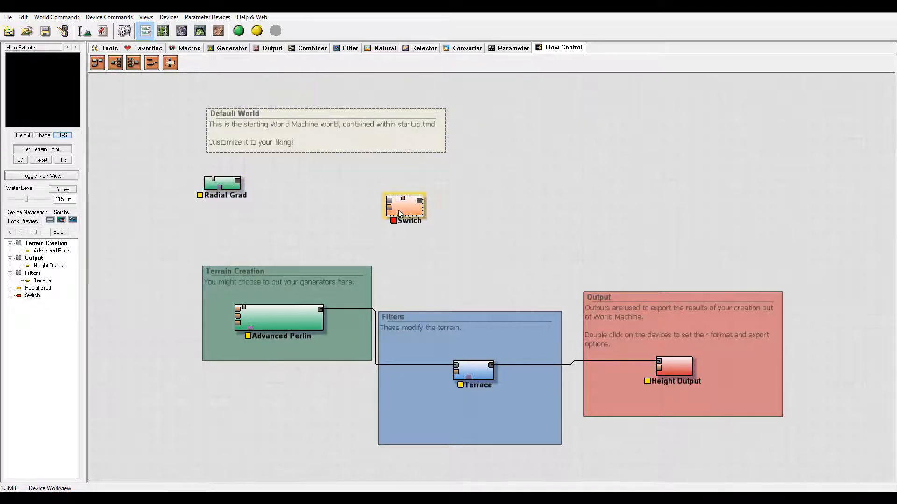
mouse_move(418, 189)
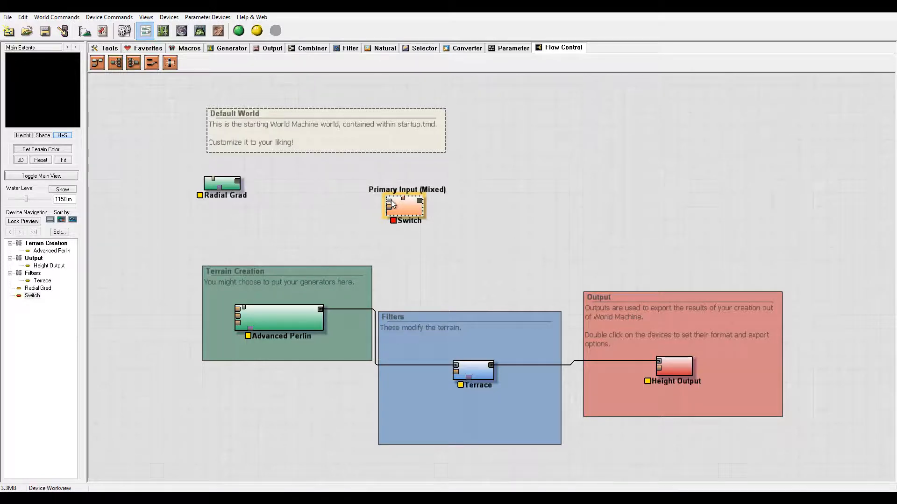
left_click(461, 231)
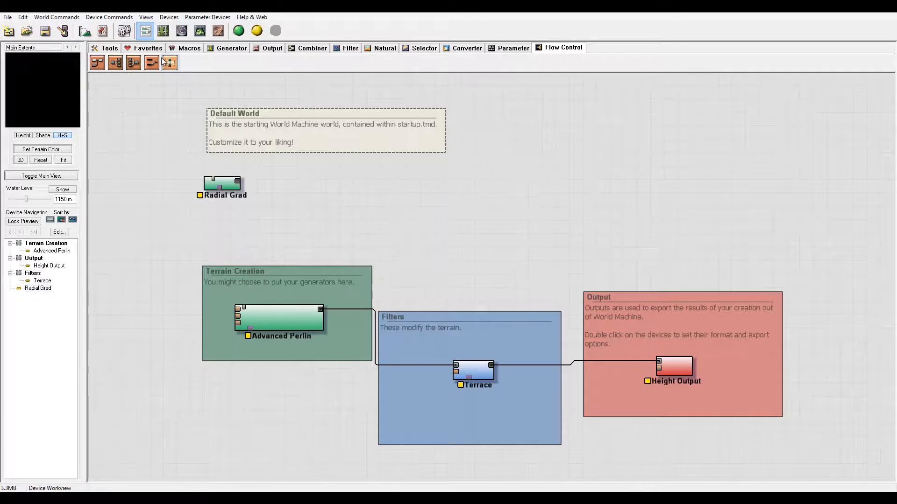
- Place a Checkpoint with 3 ports near Radial Grad and confirm its settings
left_click(170, 62)
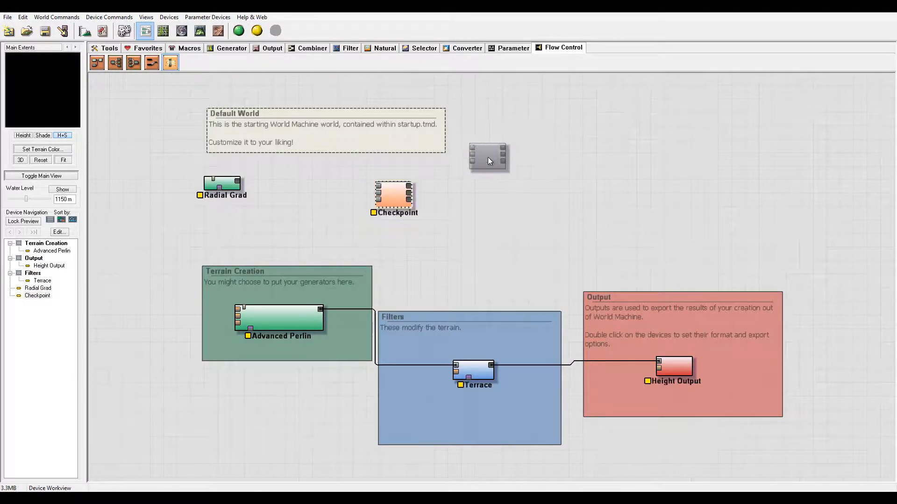
double_click(393, 194)
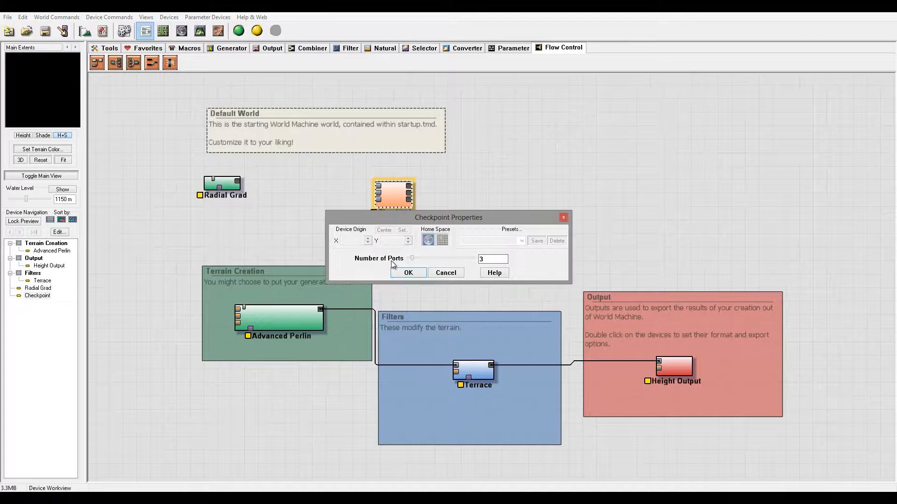
mouse_move(399, 189)
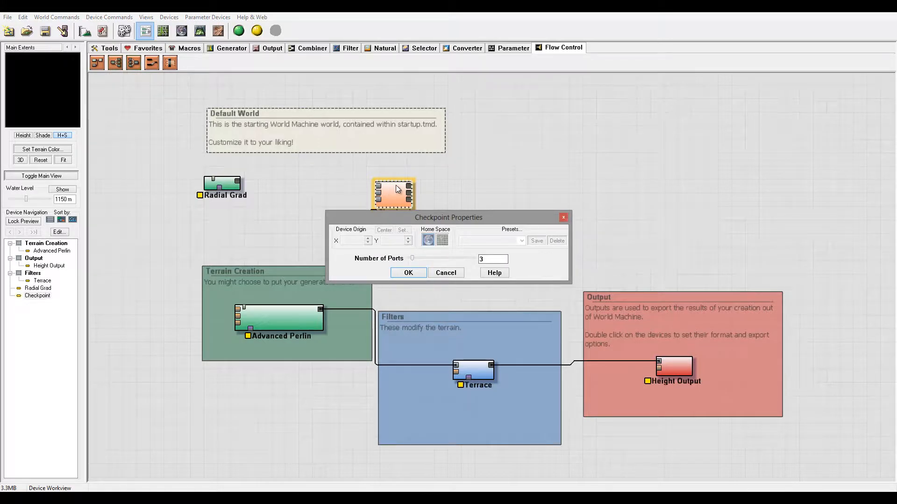
left_click(408, 272)
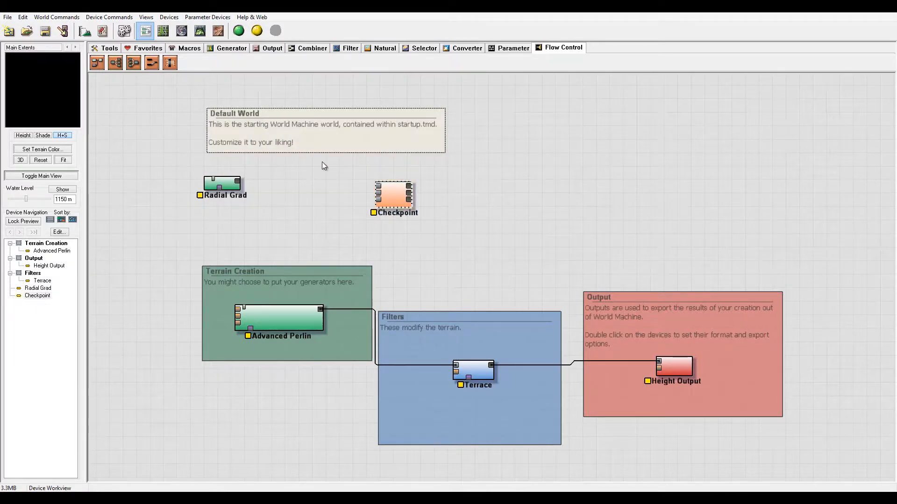
mouse_move(317, 179)
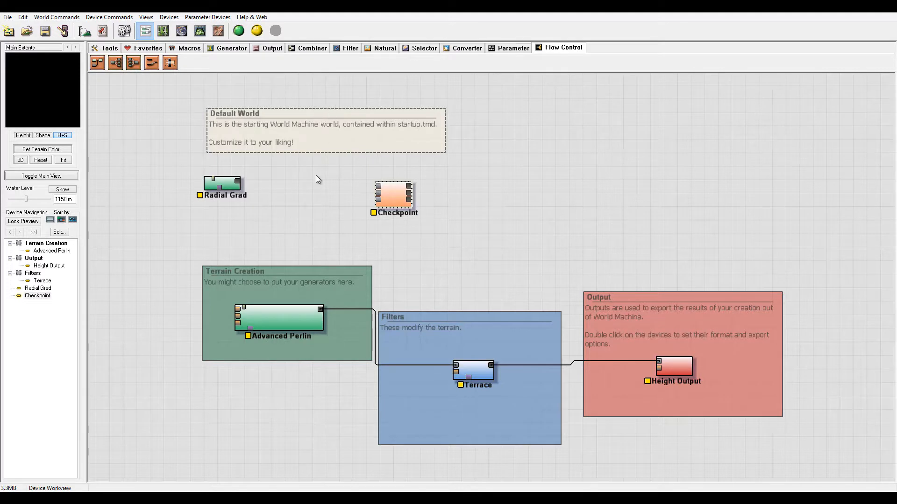
left_click(394, 194)
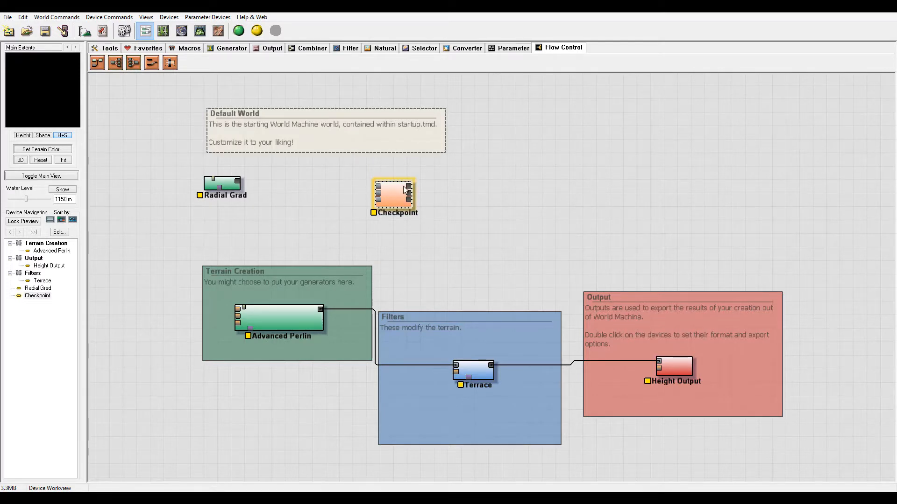